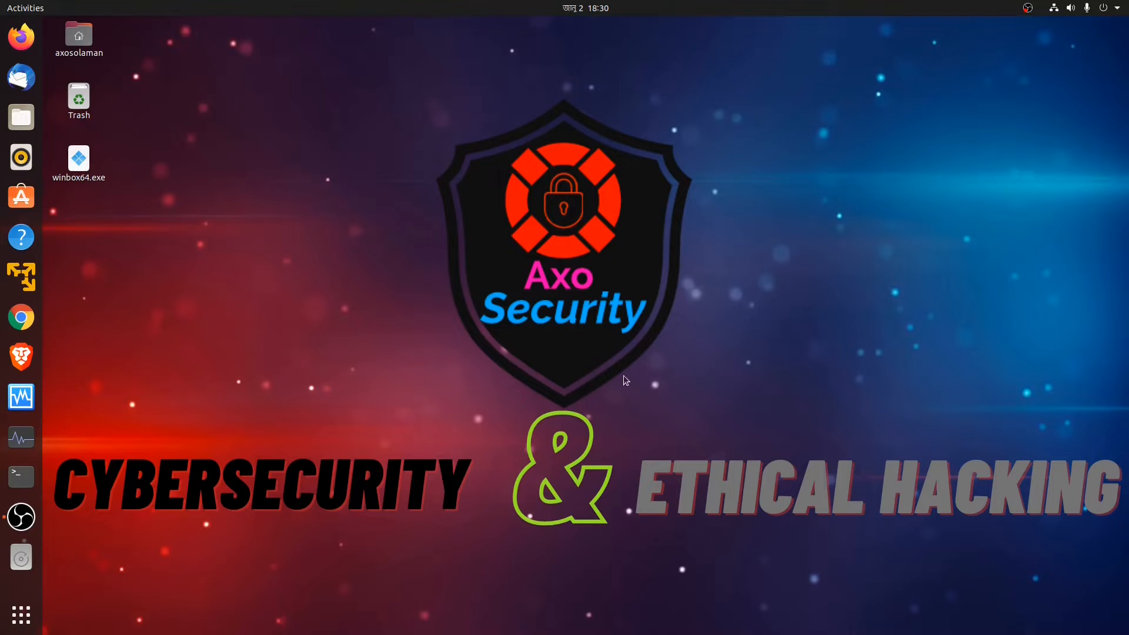
{"action": "mouse_move", "coordinate": [838, 160]}
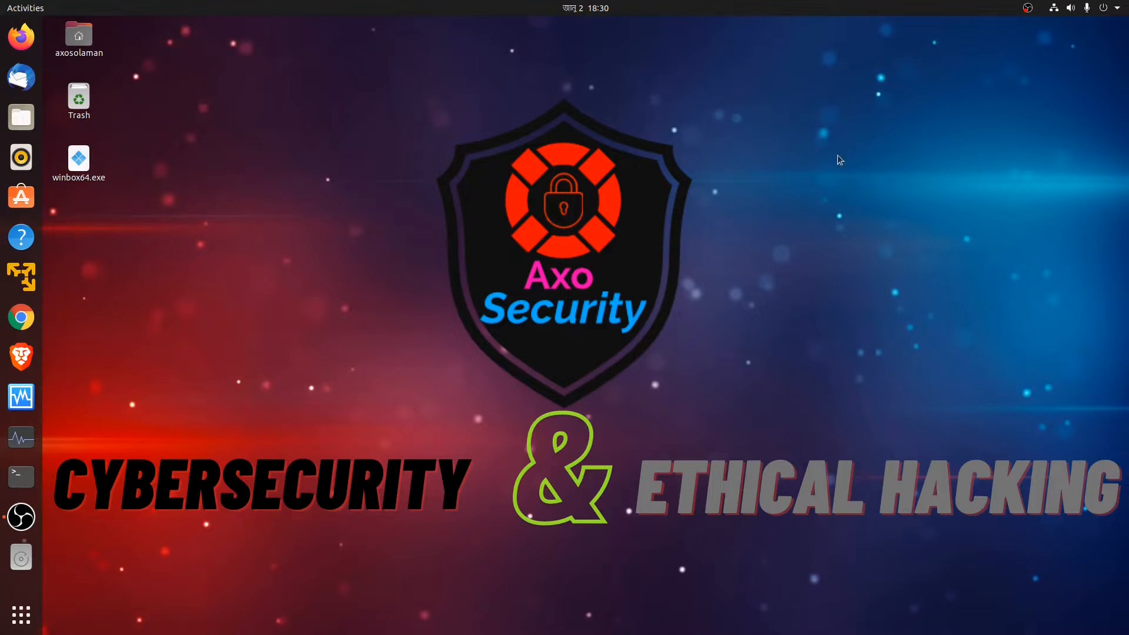
{"action": "mouse_move", "coordinate": [630, 363]}
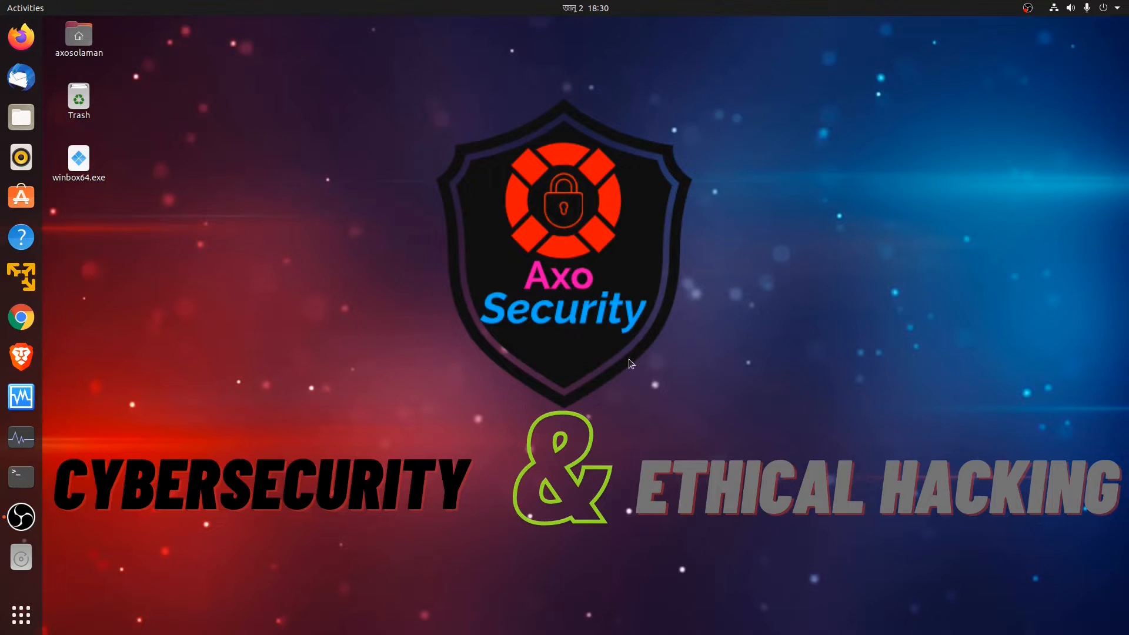
{"action": "mouse_move", "coordinate": [853, 216]}
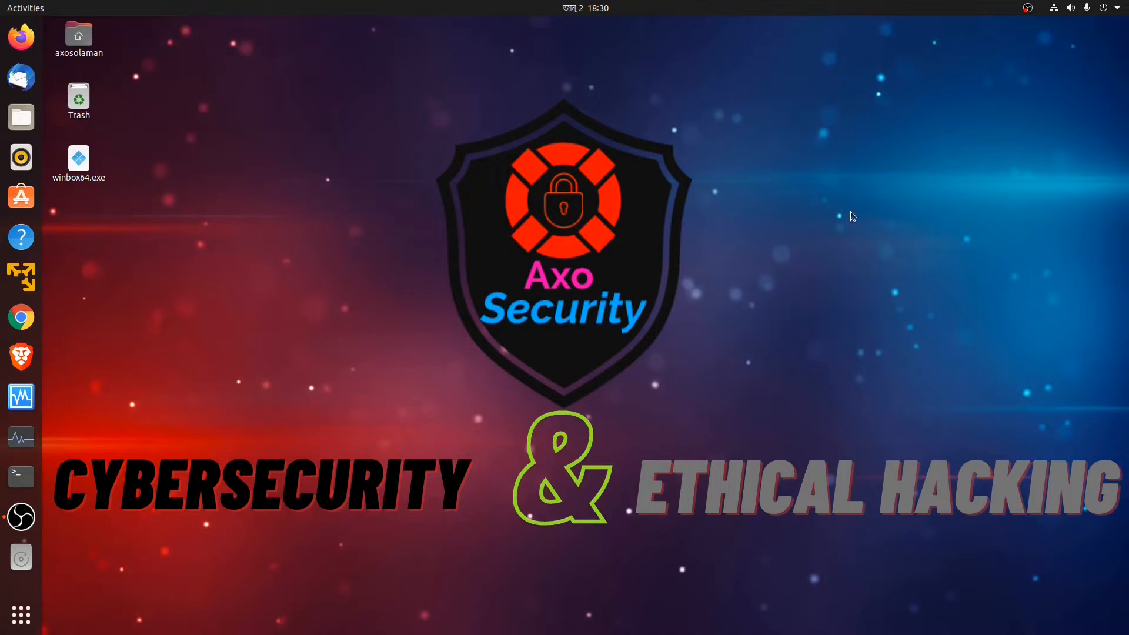
{"action": "mouse_move", "coordinate": [623, 355]}
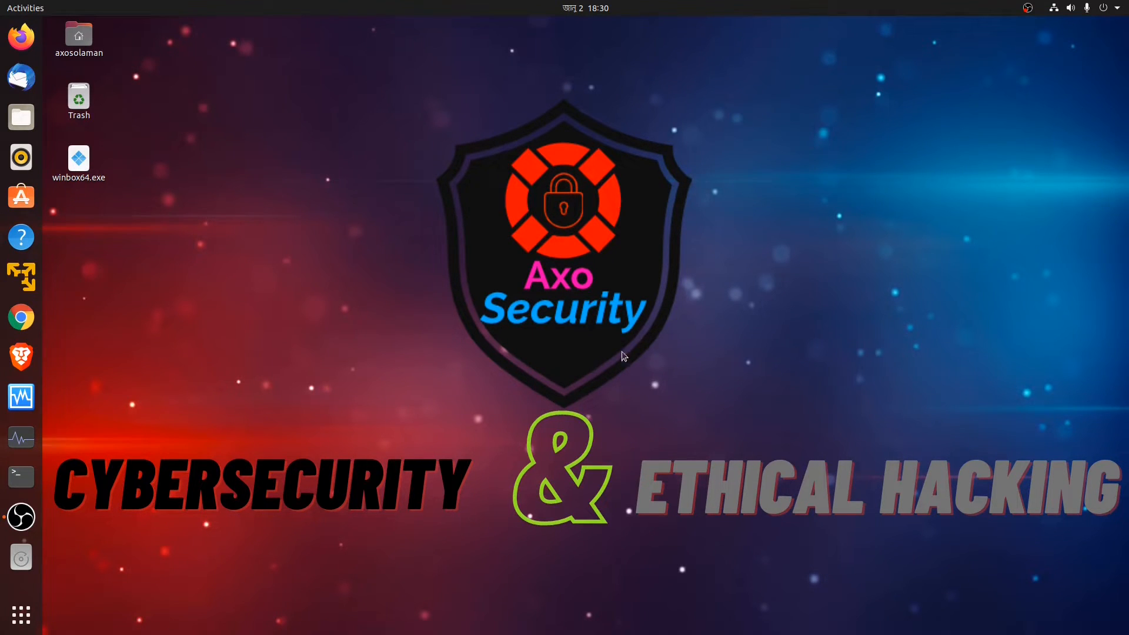
{"action": "mouse_move", "coordinate": [853, 271]}
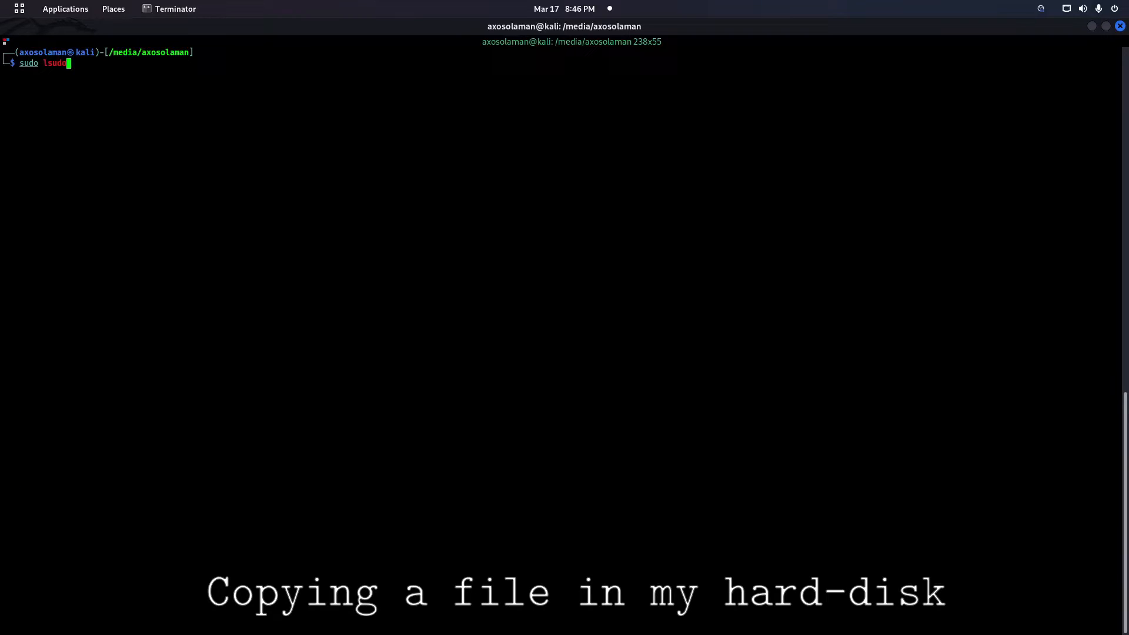
List the mounted media folder, then move into /home/axosolaman/data
{"action": "key", "text": "Return"}
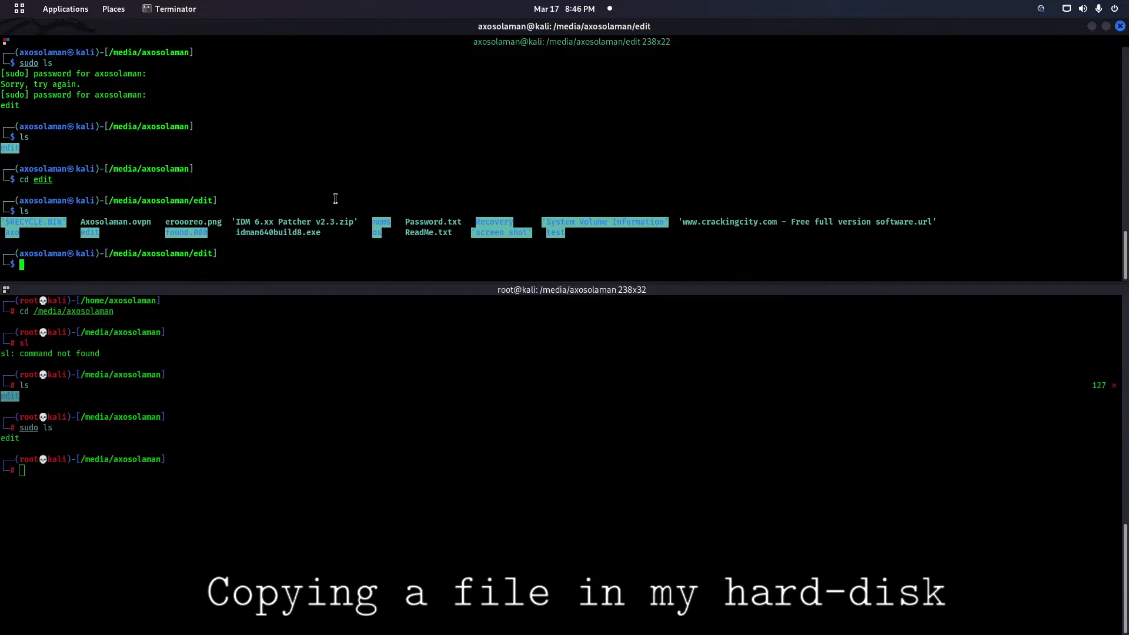
{"action": "type", "text": "cd /home/axosolaman/"}
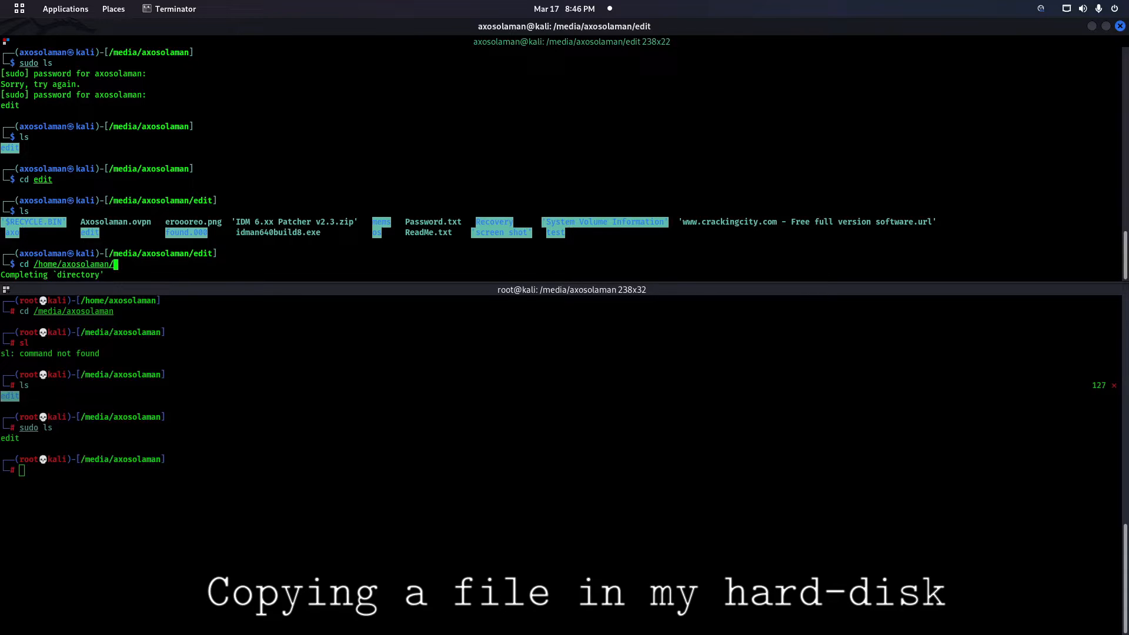
{"action": "key", "text": "Return"}
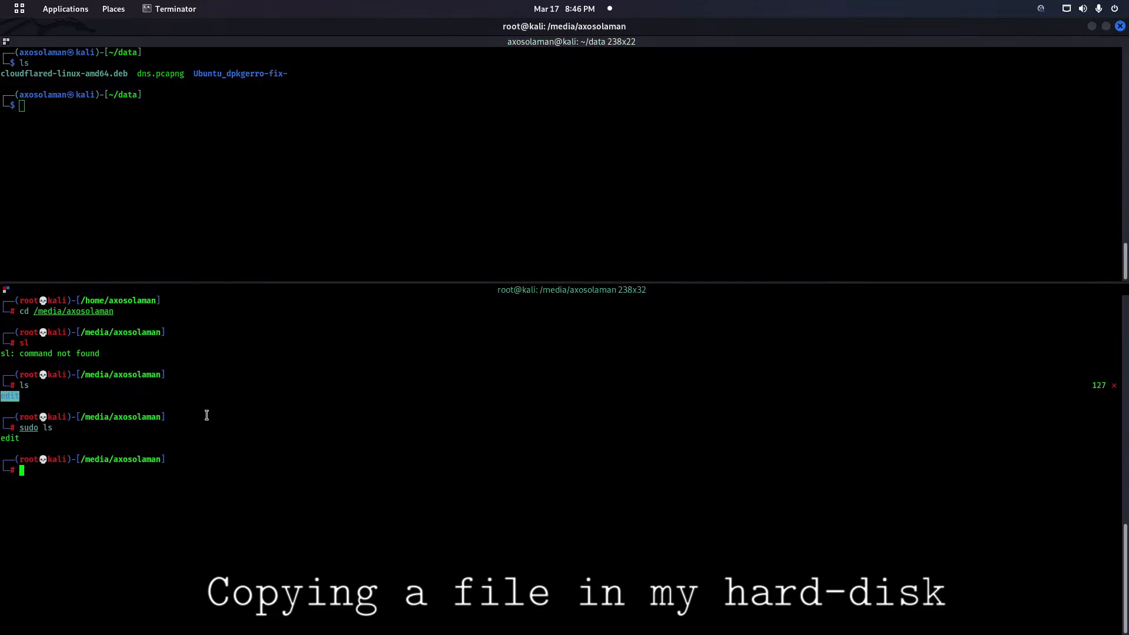
{"action": "type", "text": "cd data"}
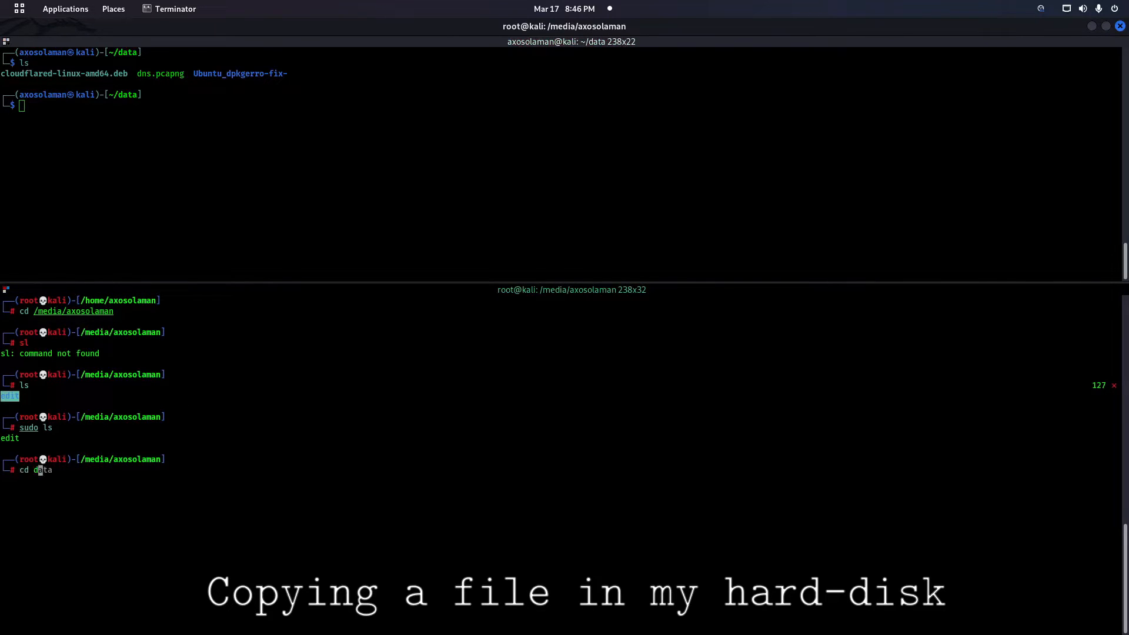
{"action": "key", "text": "Return"}
{"action": "type", "text": "cd"}
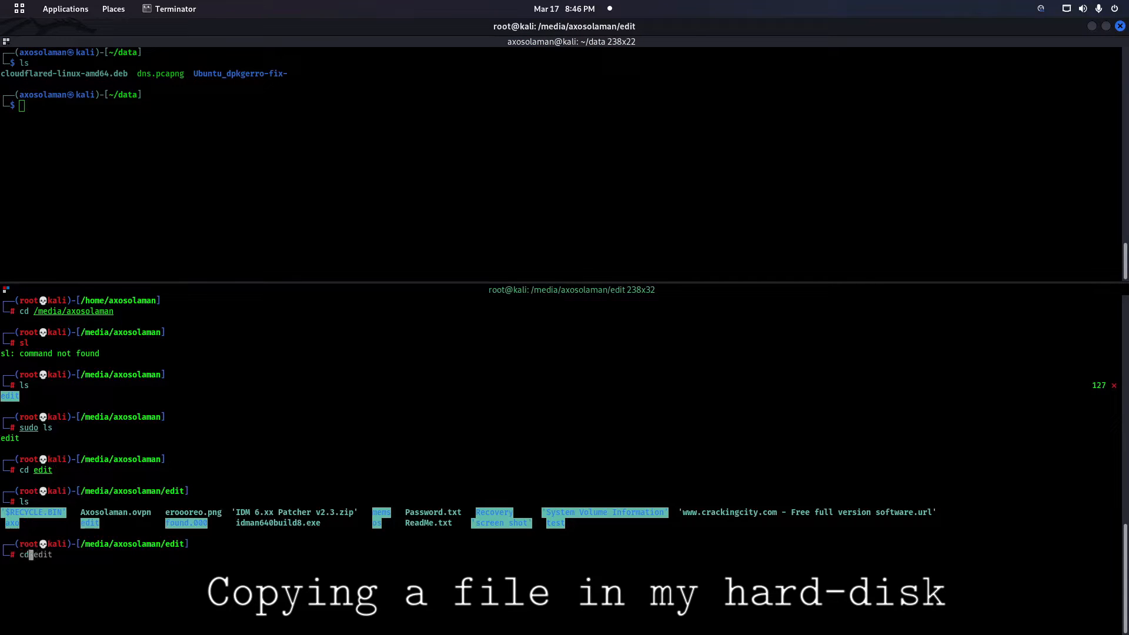
Attempt sudo cp -rf of dns.pcapng into /media/axosolaman/edit, which fails as read-only
{"action": "type", "text": "sudo cp -rf winbox64.exe /home/sojib"}
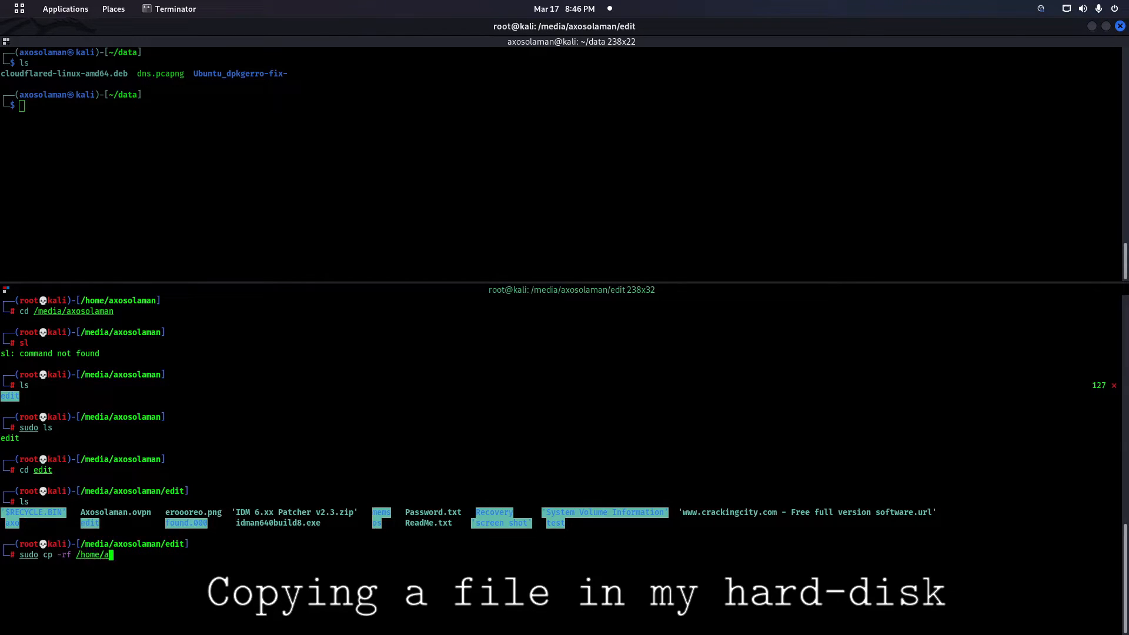
{"action": "type", "text": "xosolaman/data/dns.pcapng"}
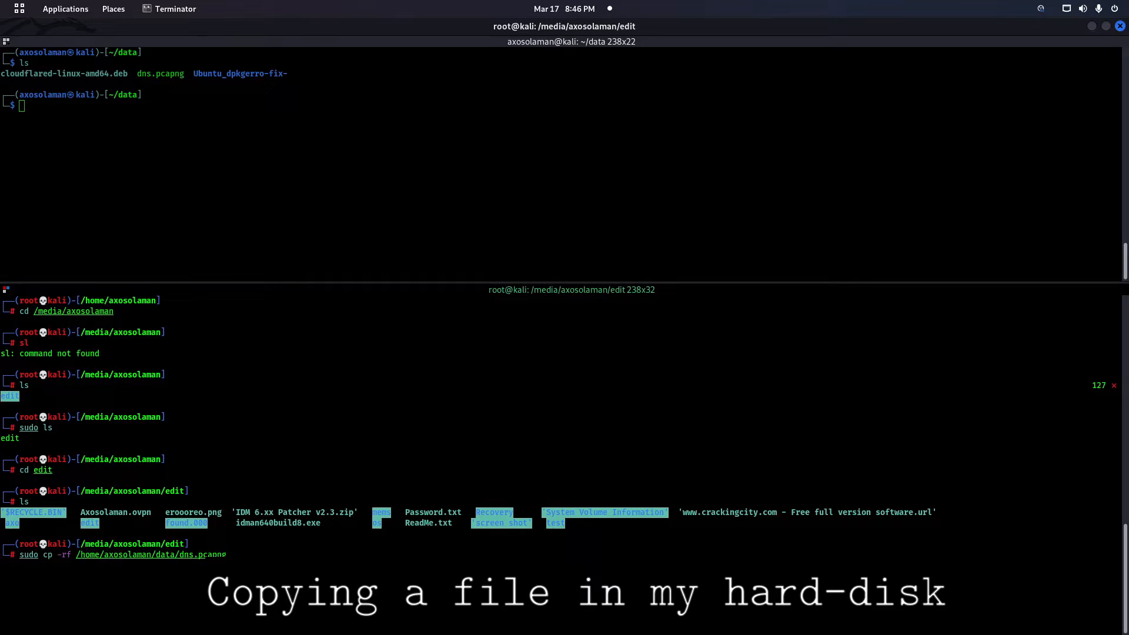
{"action": "type", "text": "/ho"}
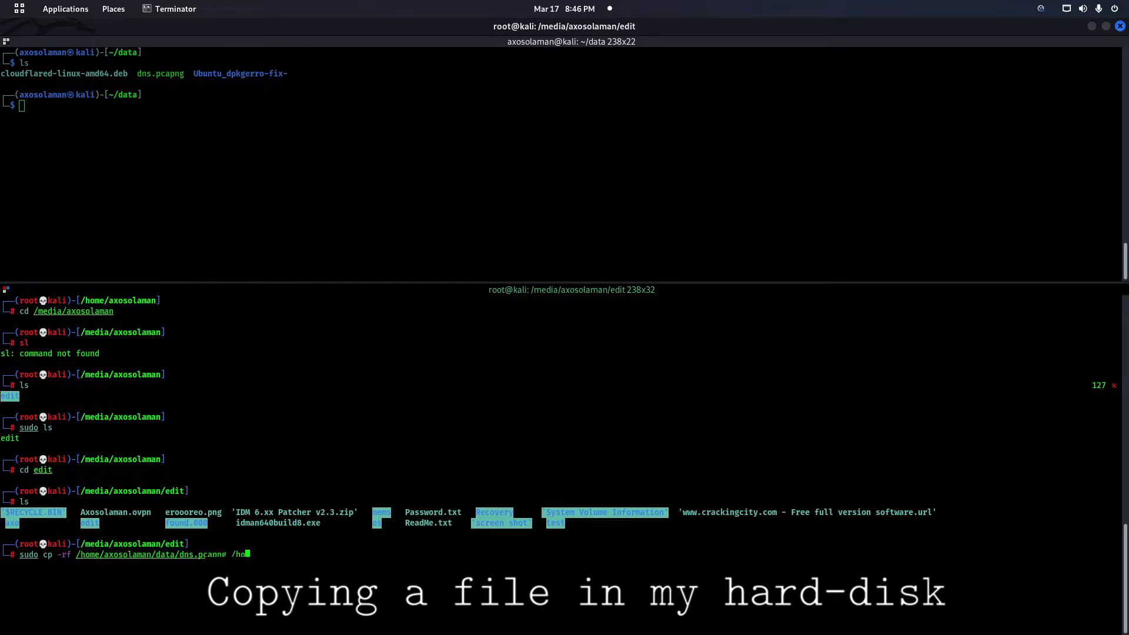
{"action": "type", "text": "media/axosolaman/edit/"}
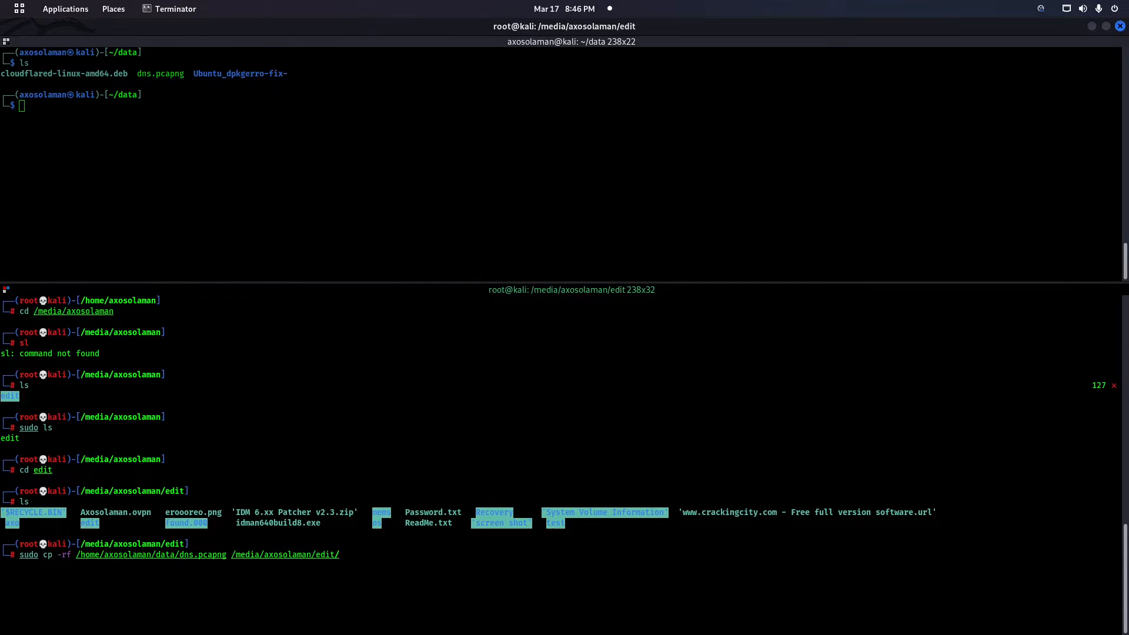
{"action": "key", "text": "Return"}
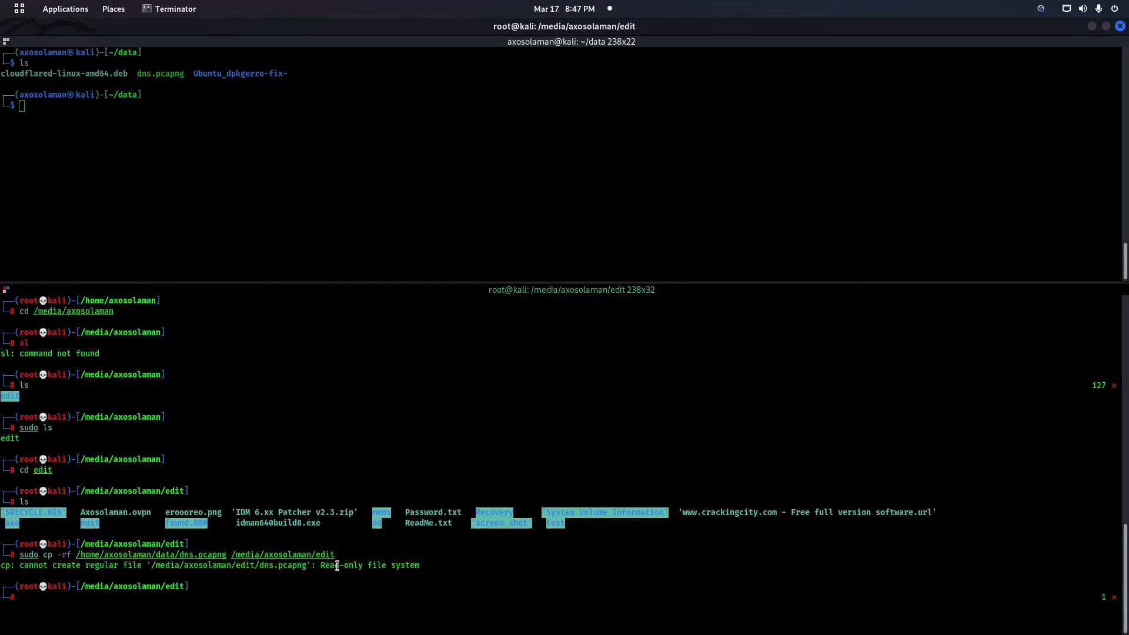
{"action": "mouse_move", "coordinate": [342, 498]}
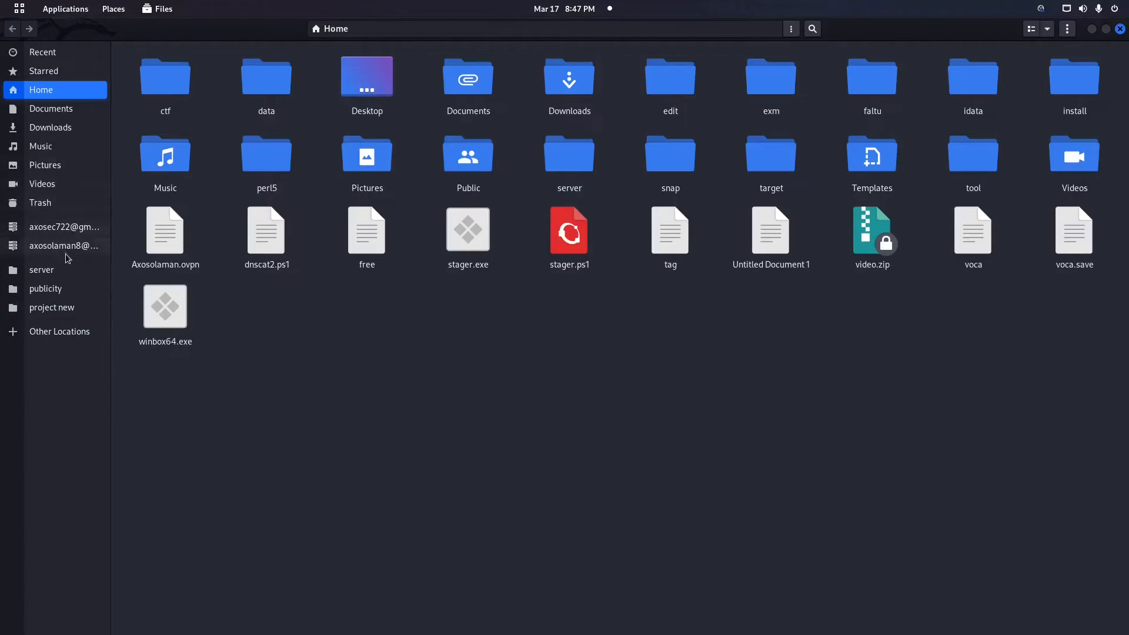
Browse publicity and project new on the edit drive, where New Folder is unavailable
{"action": "left_click", "coordinate": [46, 288]}
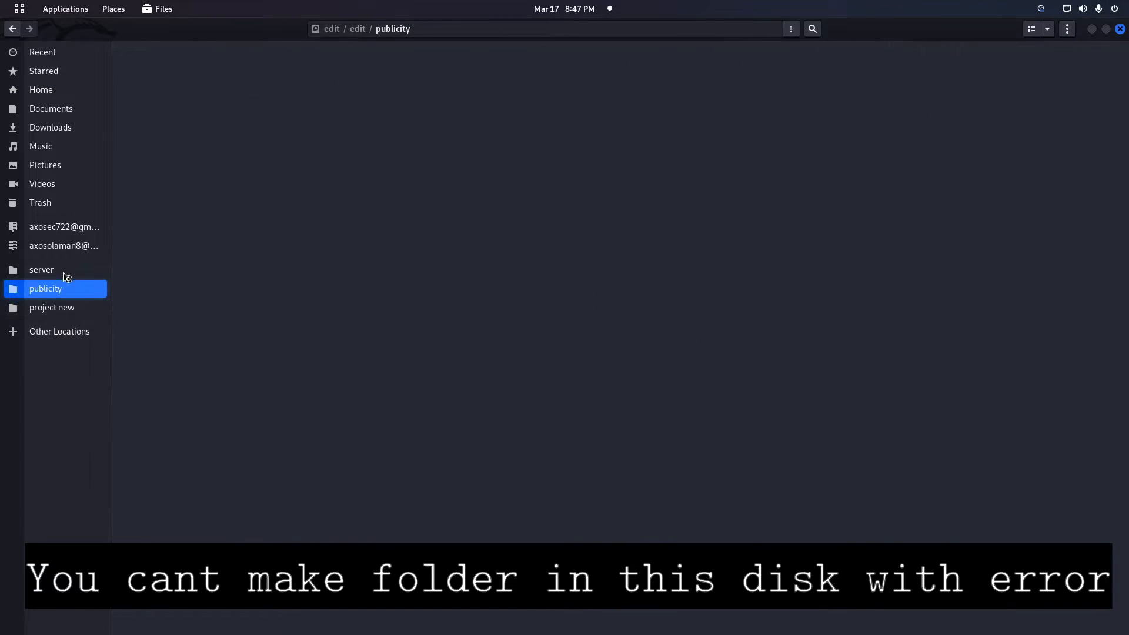
{"action": "right_click", "coordinate": [320, 374]}
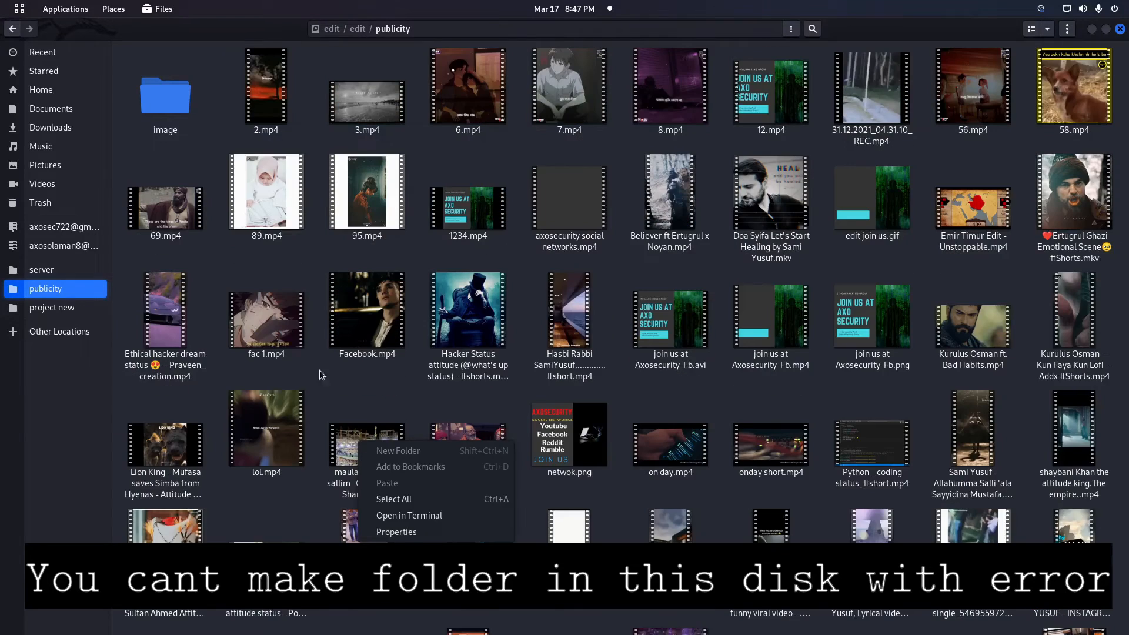
{"action": "left_click", "coordinate": [320, 374]}
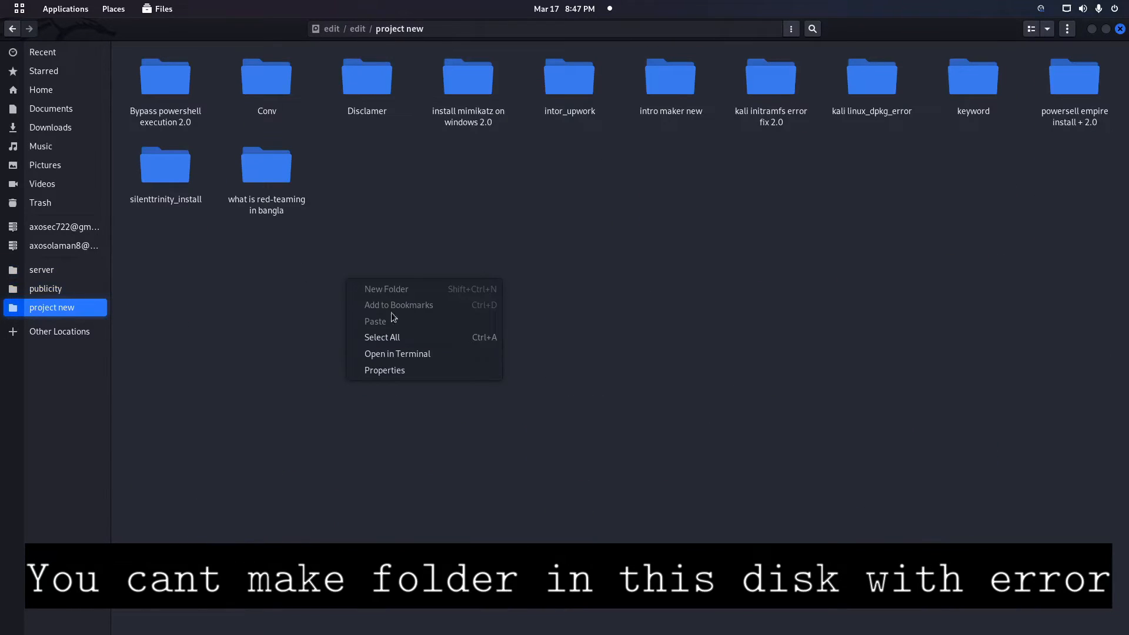
{"action": "mouse_move", "coordinate": [410, 370]}
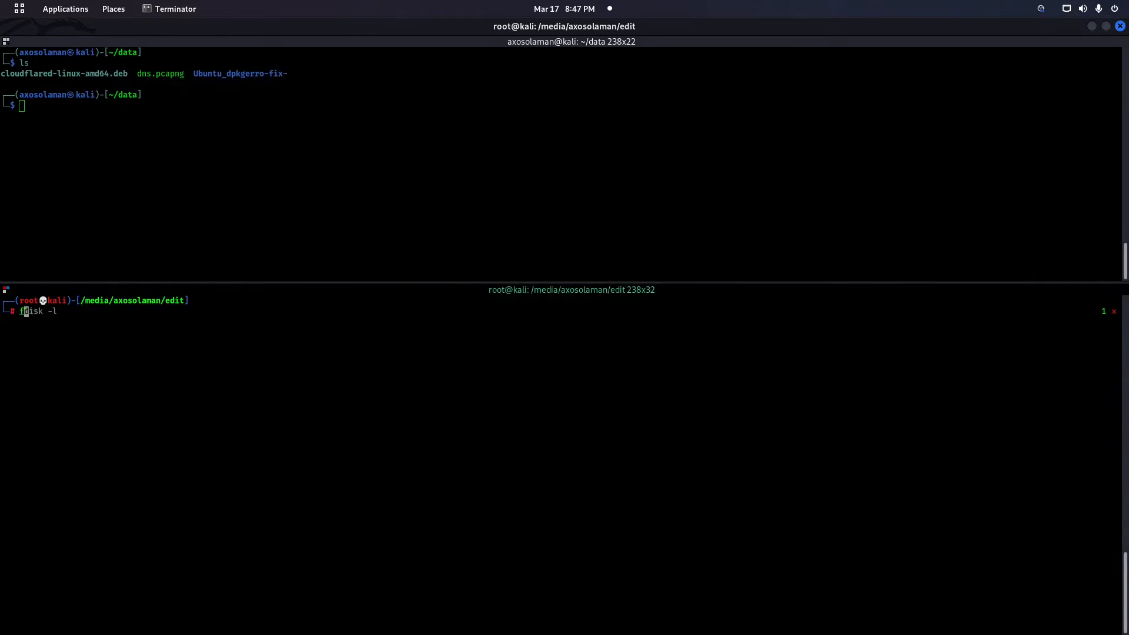
Run fdisk -l from the root shell to list all disks and locate the NTFS partition
{"action": "type", "text": "figlet lets"}
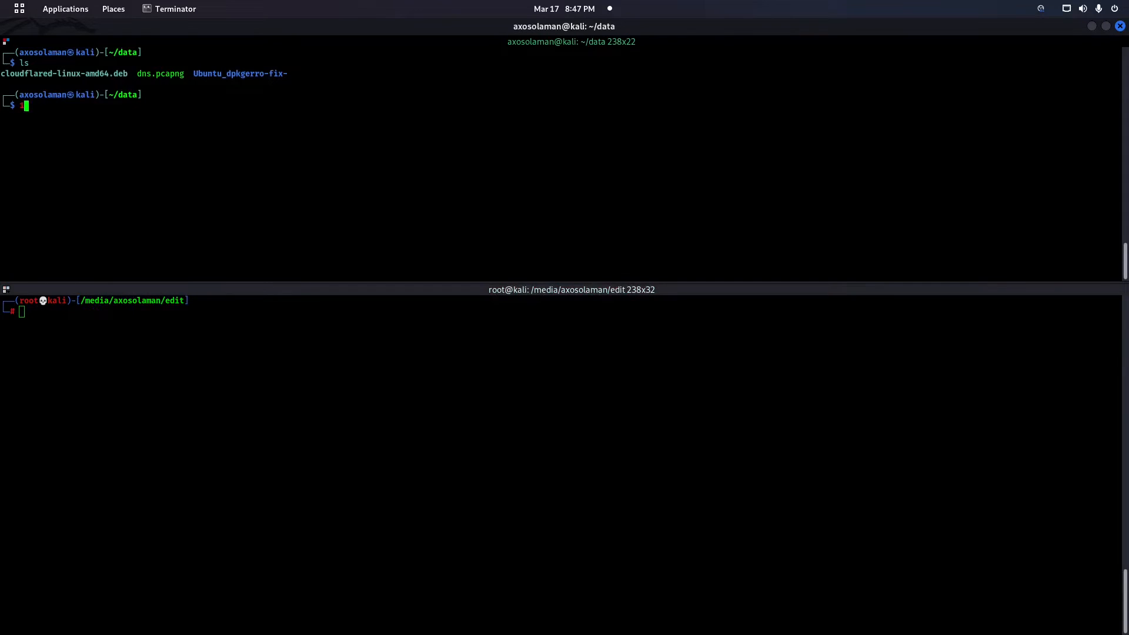
{"action": "type", "text": "dnscat2-server"}
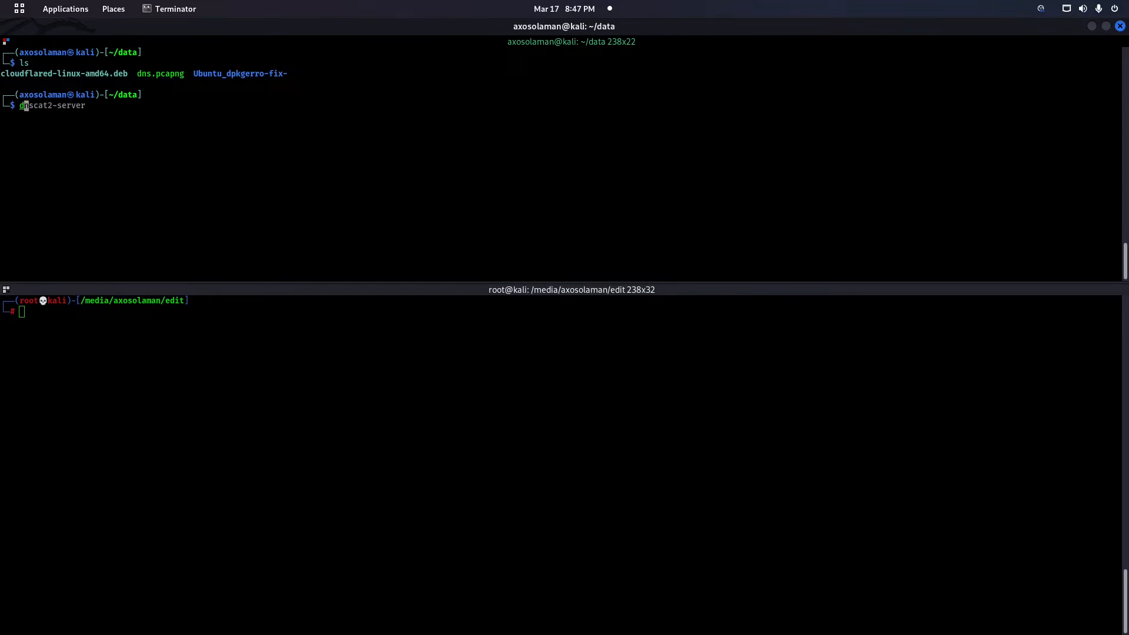
{"action": "type", "text": "fdisk -l"}
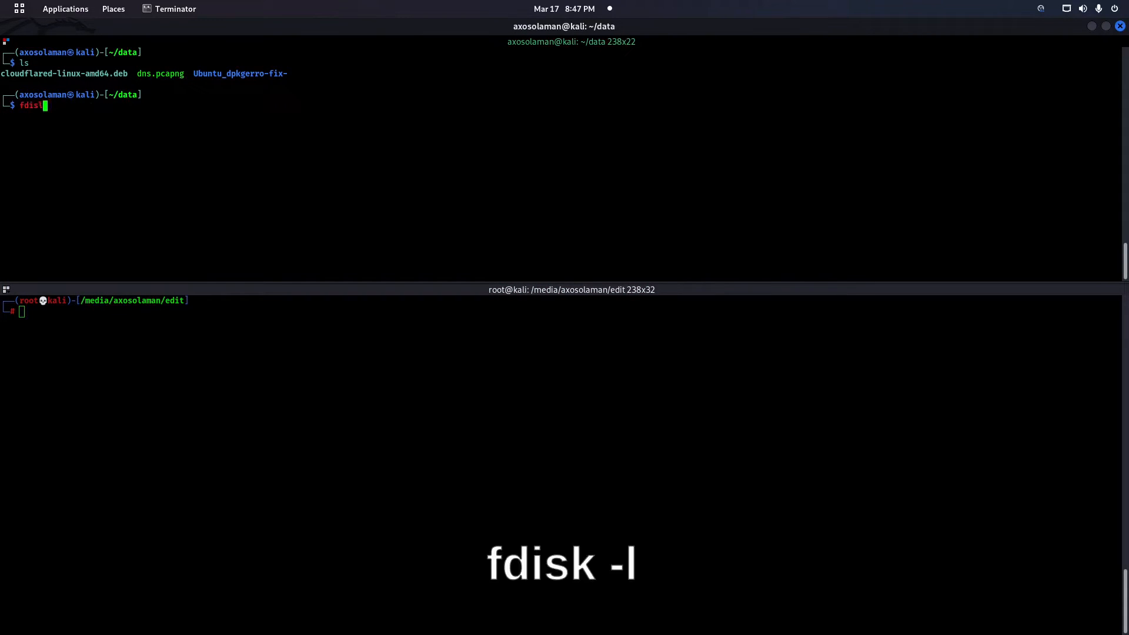
{"action": "key", "text": "Return"}
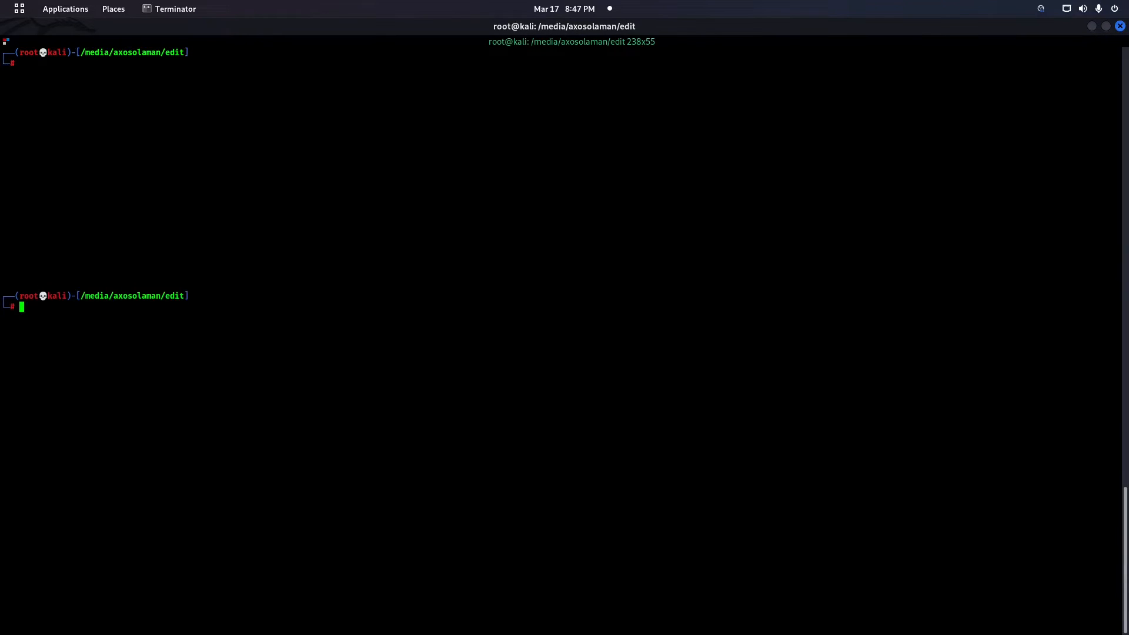
{"action": "type", "text": "fdisk"}
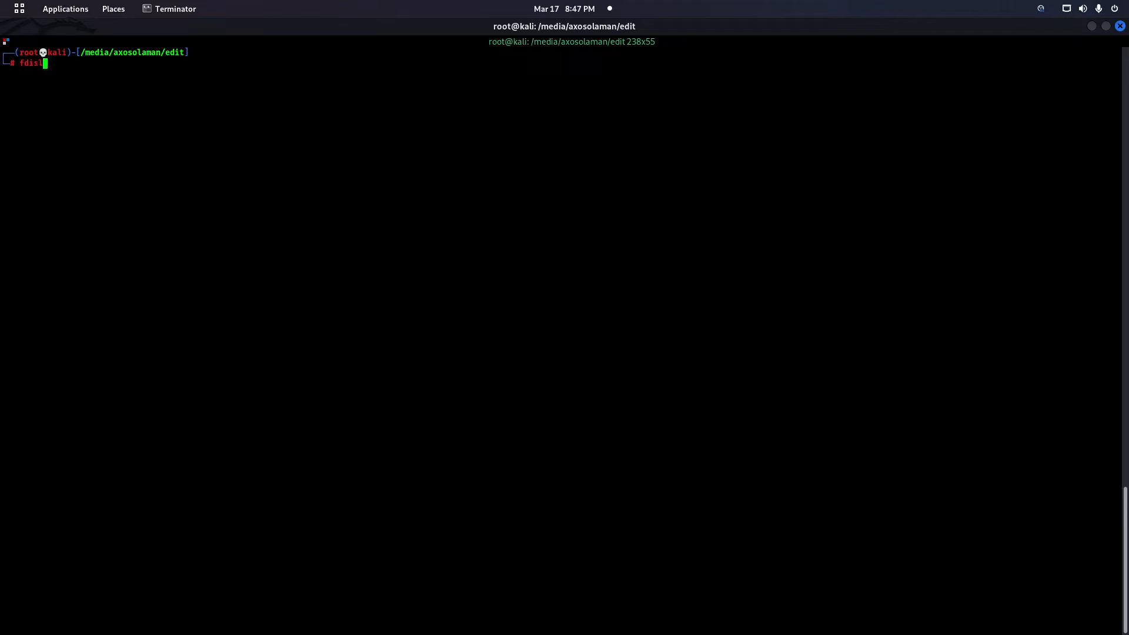
{"action": "key", "text": "Return"}
{"action": "type", "text": "ntfs"}
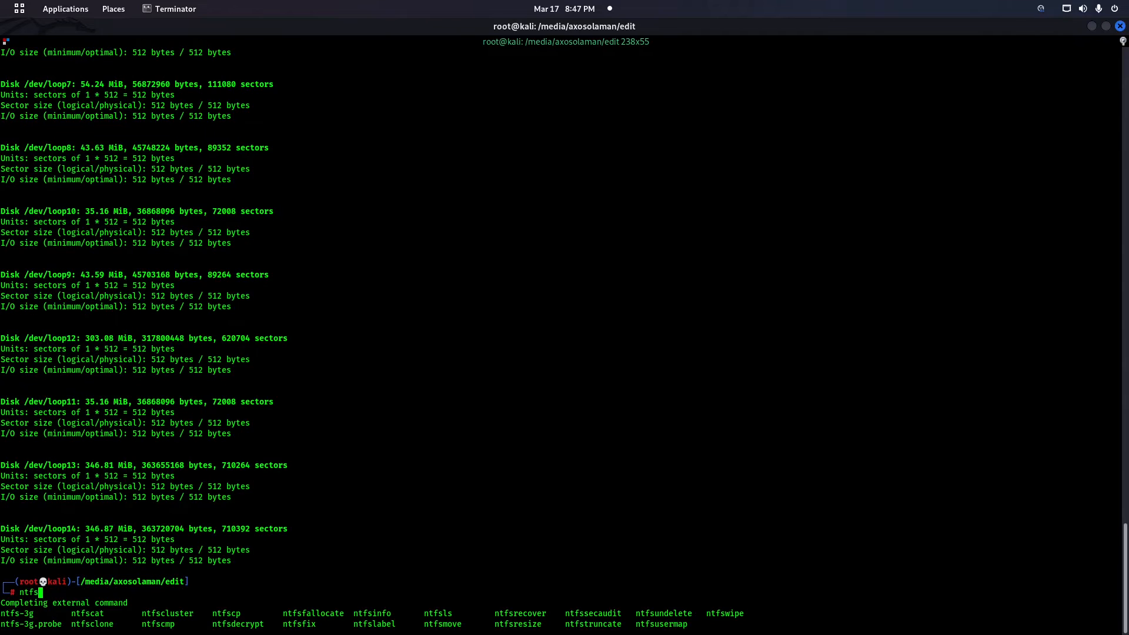
Run ntfsfix on /dev/sdb2 until it reports the partition was processed successfully
{"action": "type", "text": "fix"}
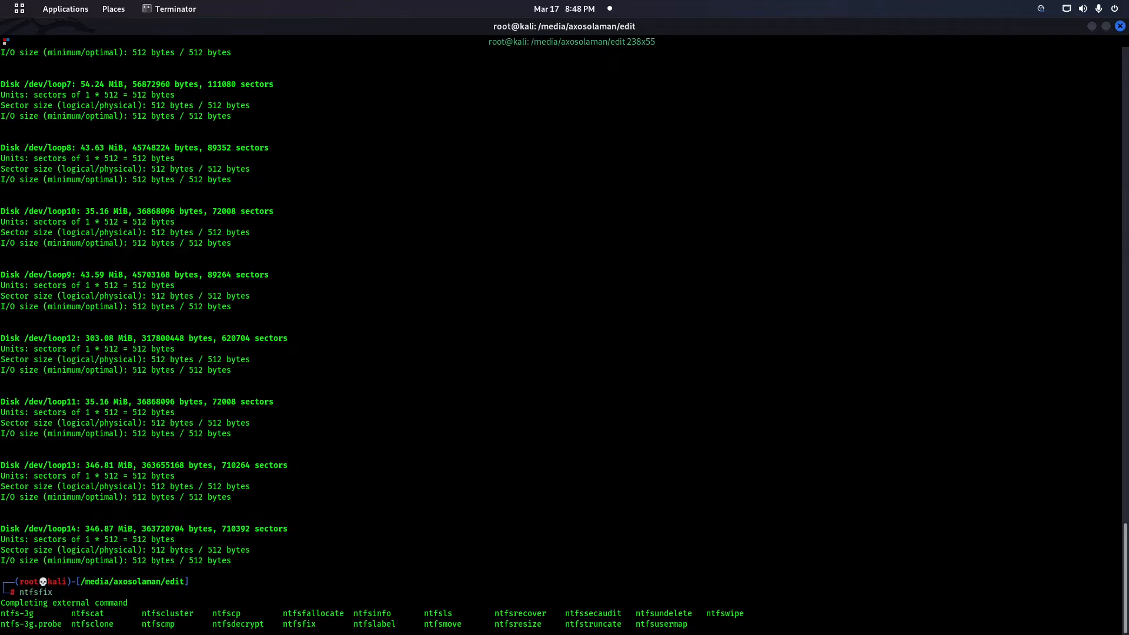
{"action": "type", "text": "/dev/s"}
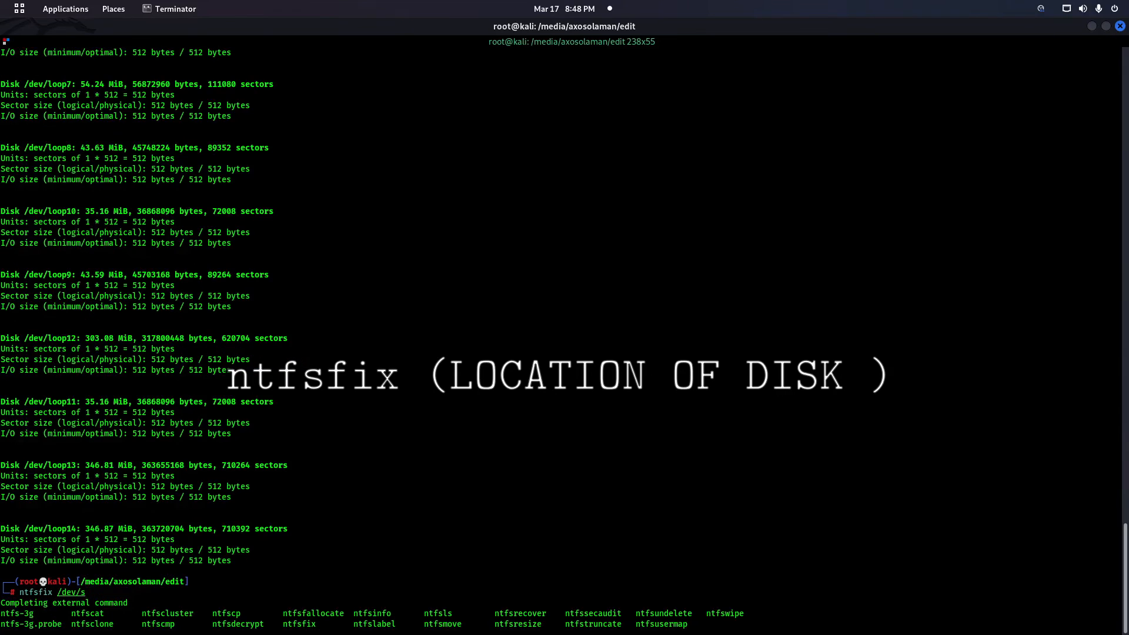
{"action": "type", "text": "db2 -y"}
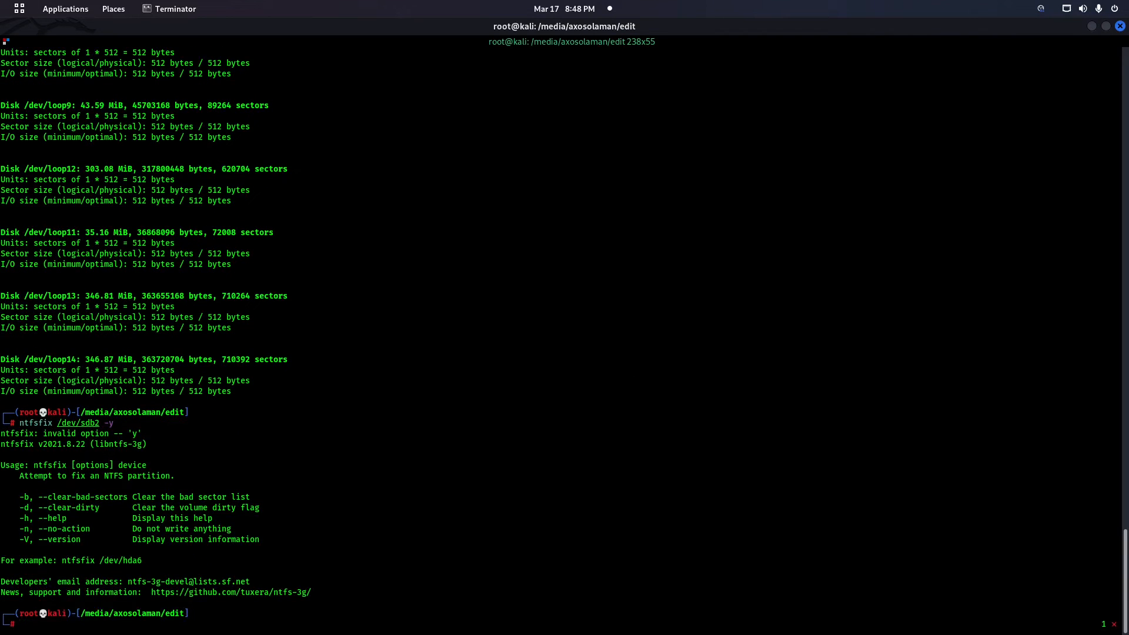
{"action": "key", "text": "Return"}
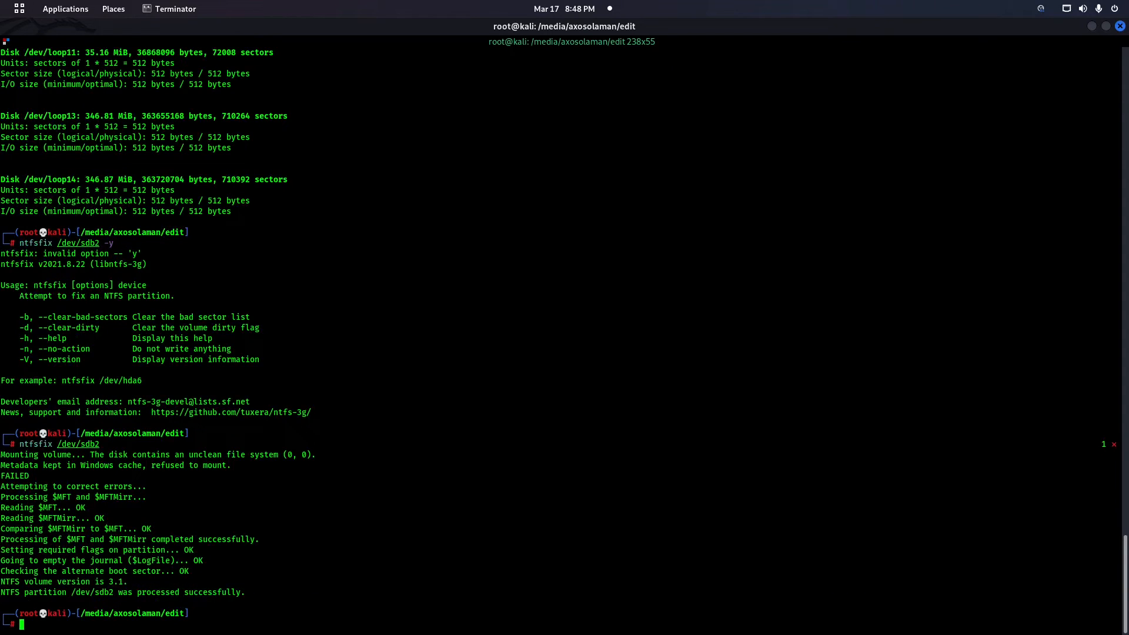
{"action": "type", "text": "ntfsfix /dev/sdb2"}
{"action": "type", "text": "ls"}
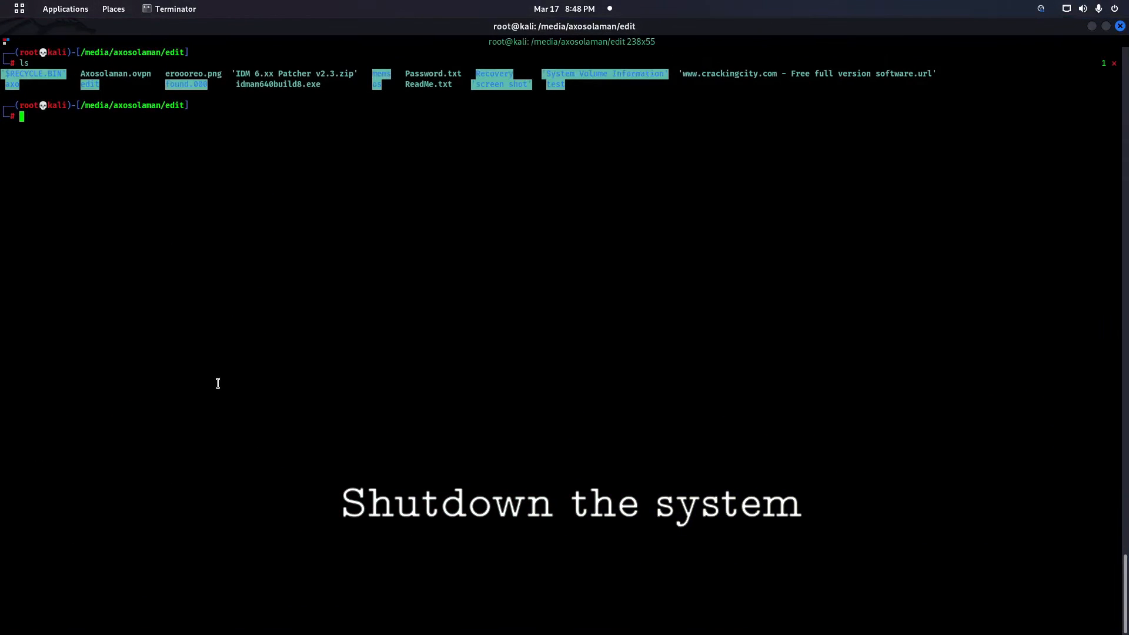
Print figlet banners saying 'lets fix it' and that the system was shut down and restarted
{"action": "type", "text": "figlet lets fix it"}
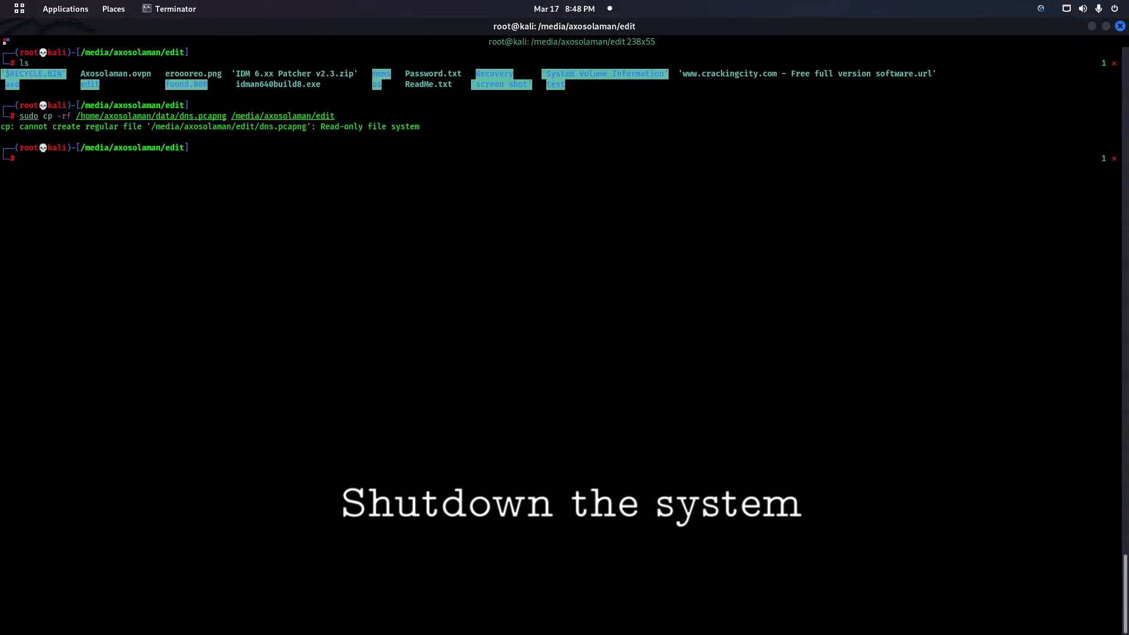
{"action": "mouse_move", "coordinate": [404, 138]}
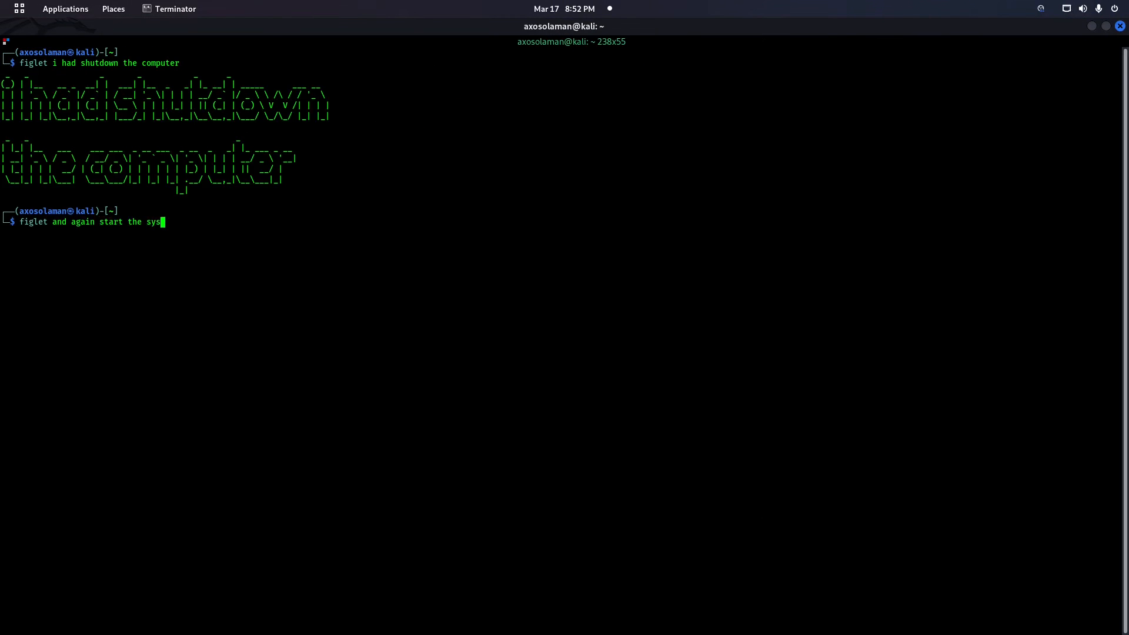
{"action": "type", "text": "tem and"}
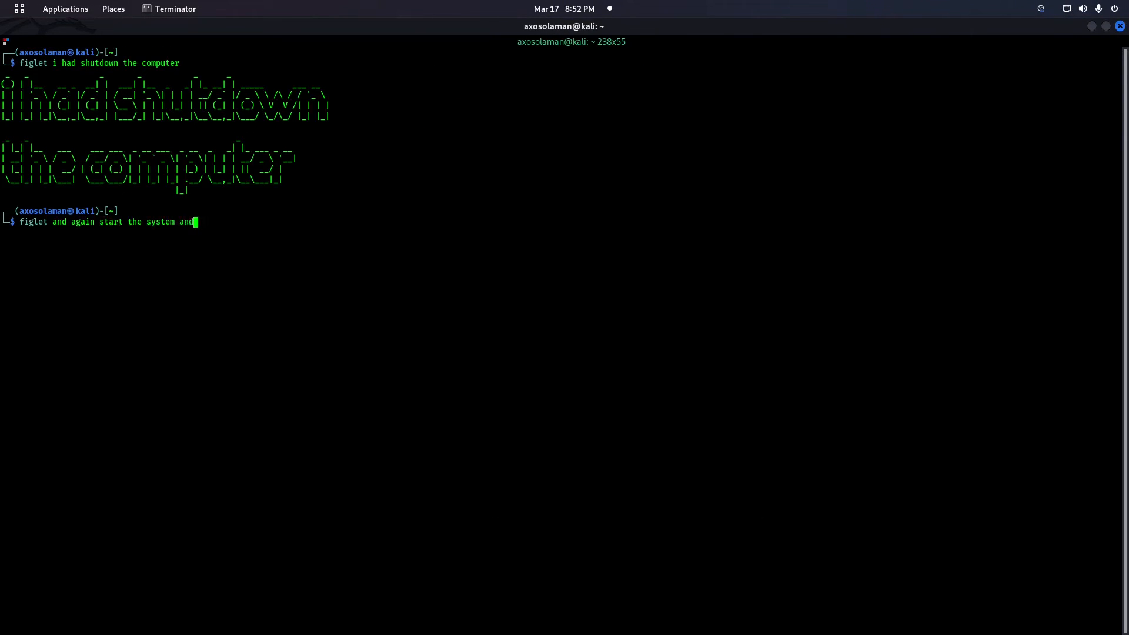
{"action": "key", "text": "Return"}
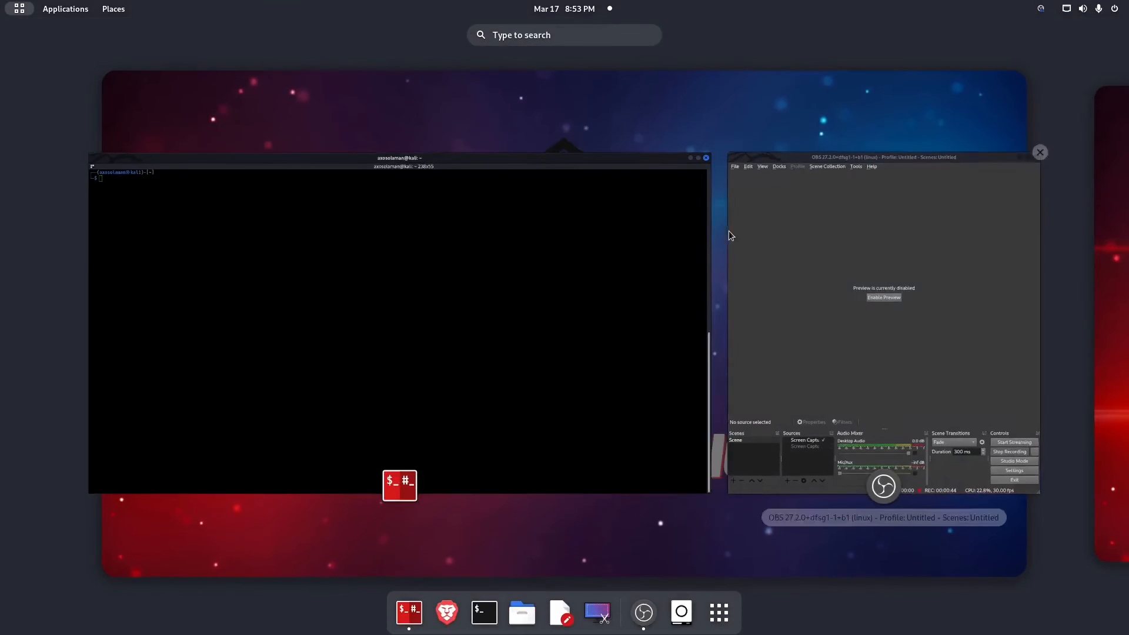
{"action": "mouse_move", "coordinate": [521, 612]}
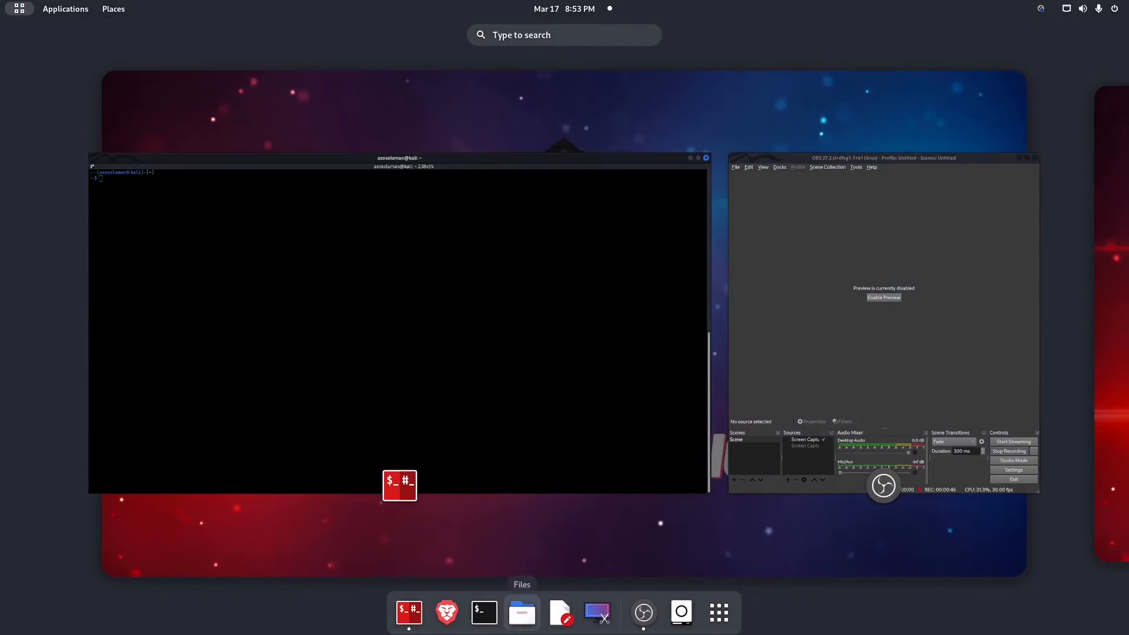
Switch back to the Terminator window from the Activities overview
{"action": "left_click", "coordinate": [520, 613]}
{"action": "type", "text": "l"}
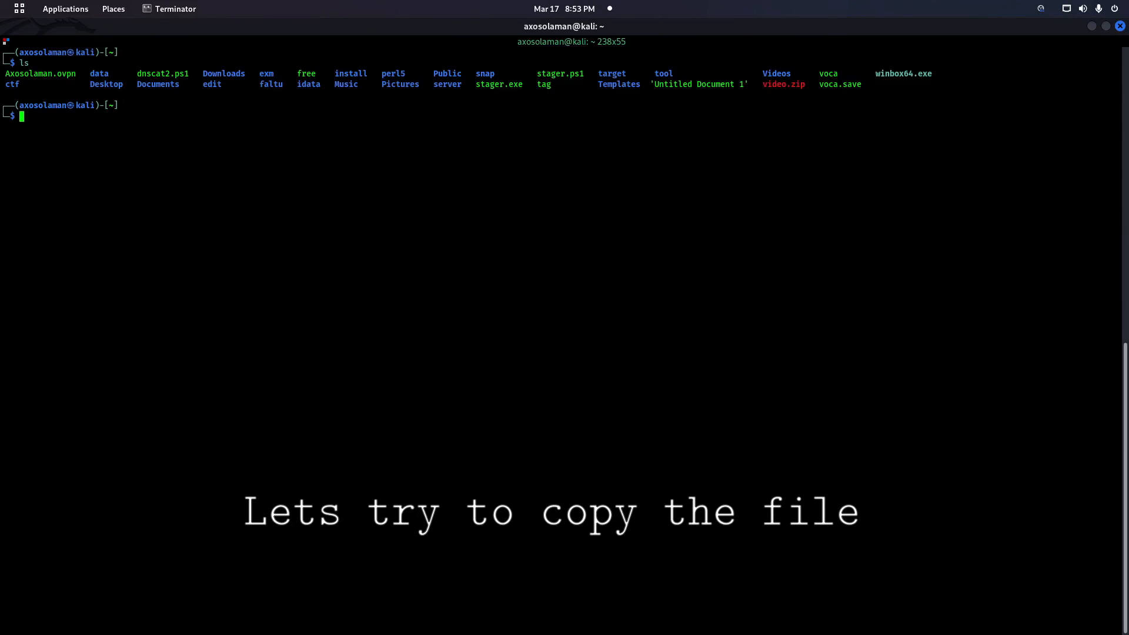
Copy dns.pcapng into /media/axosolaman/edit with sudo, now succeeding without a read-only error
{"action": "type", "text": "sudo cp -rf /home/axosolaman/Axosolaman.ovpn /media/axosolaman/edit"}
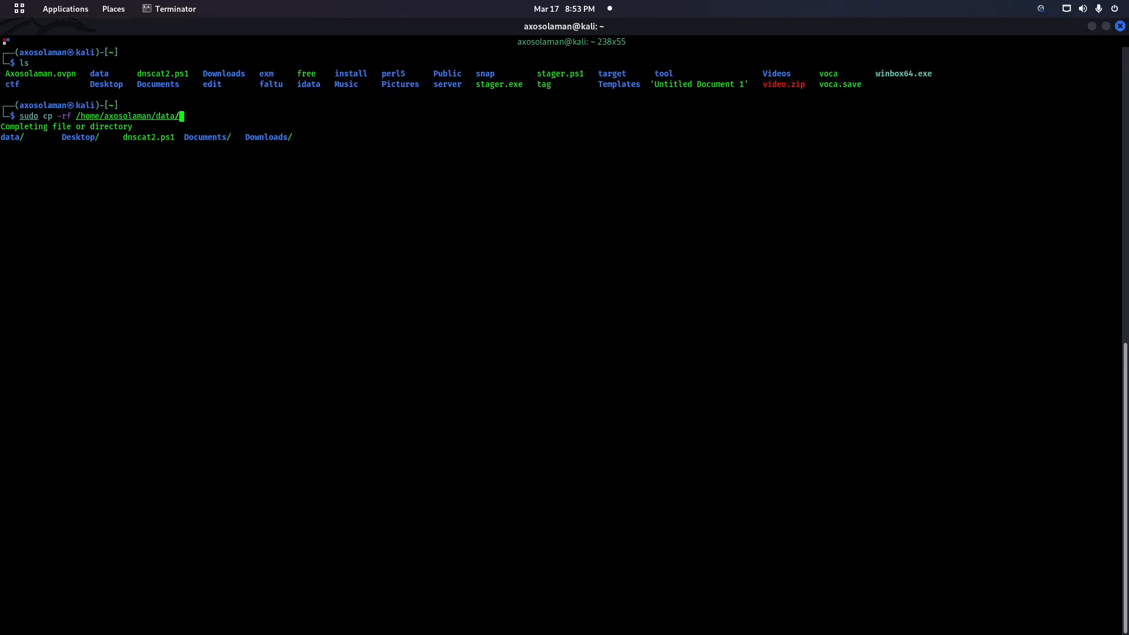
{"action": "type", "text": "dns.pcapng /"}
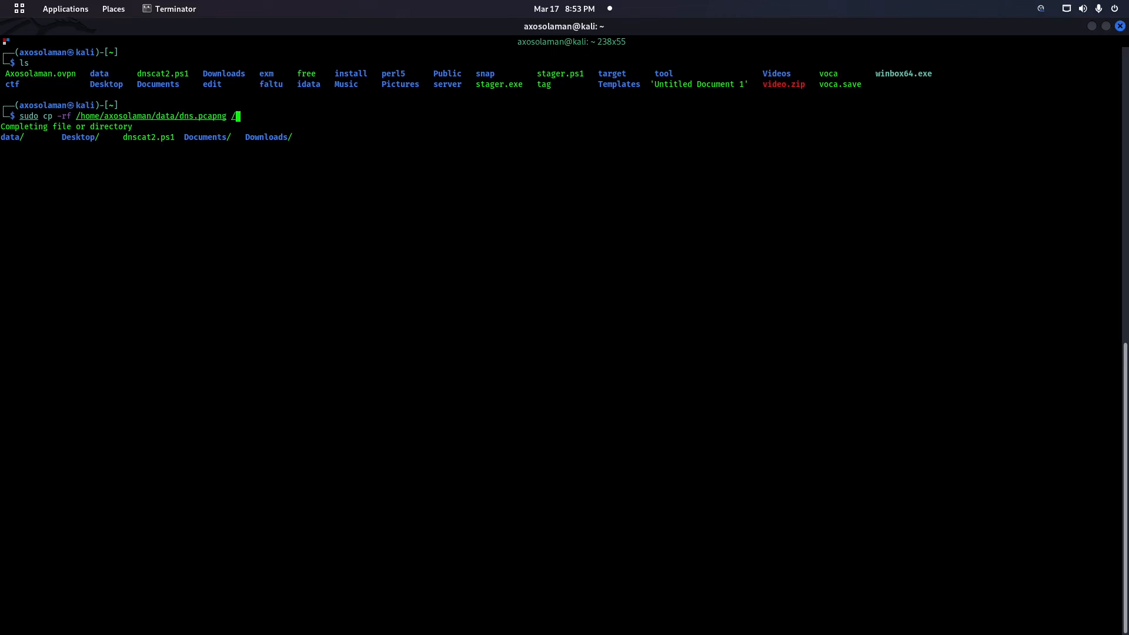
{"action": "type", "text": "media/axosolaman/edit/"}
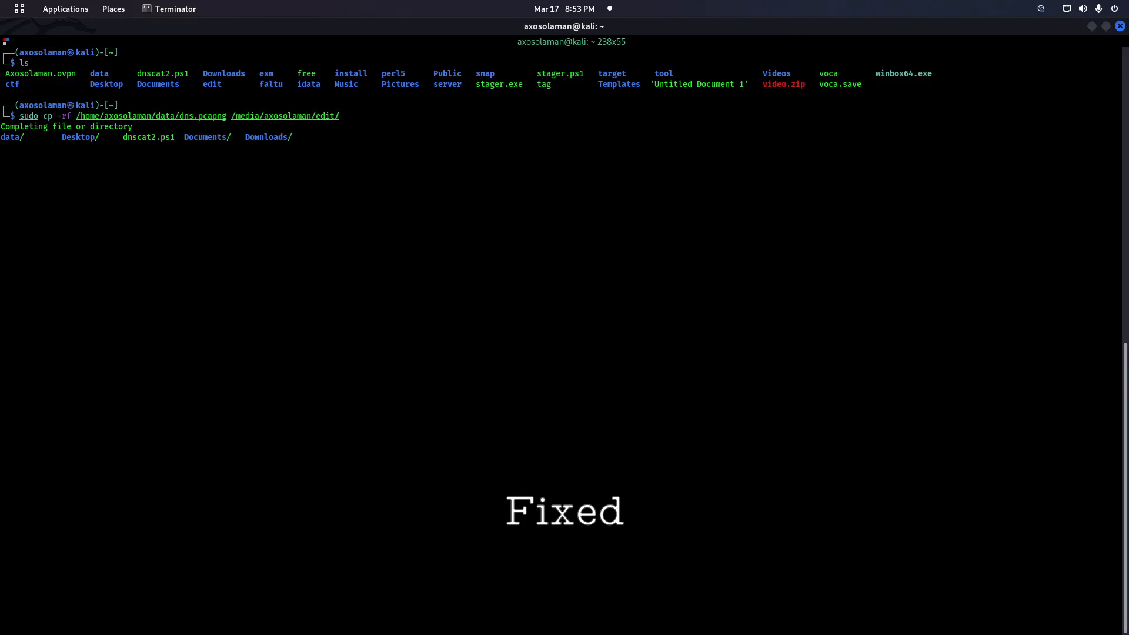
{"action": "key", "text": "Return"}
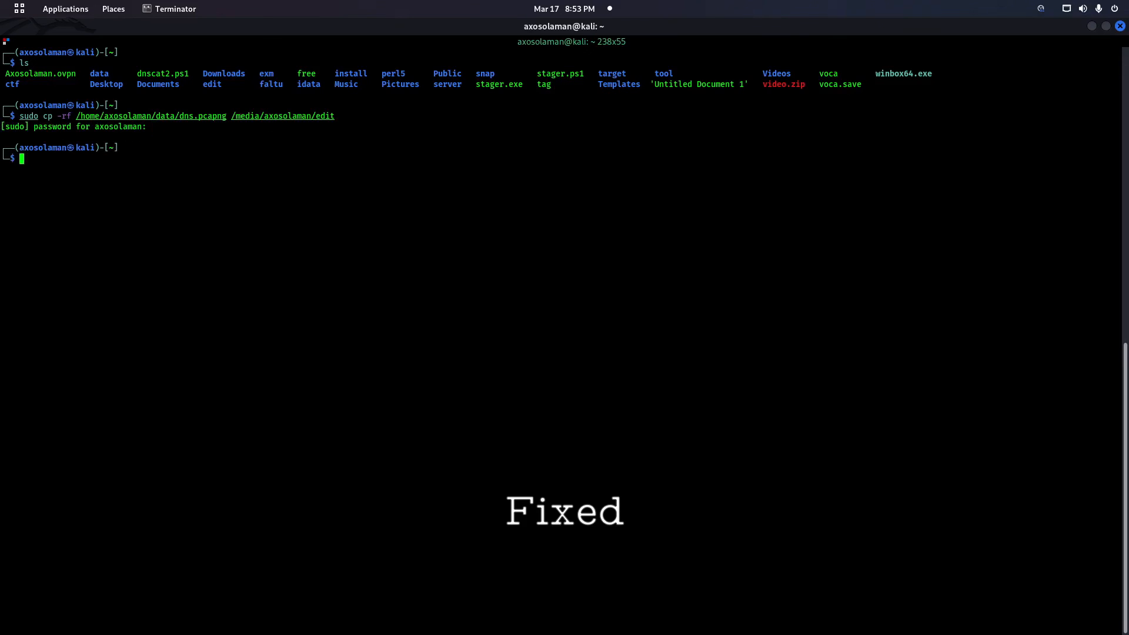